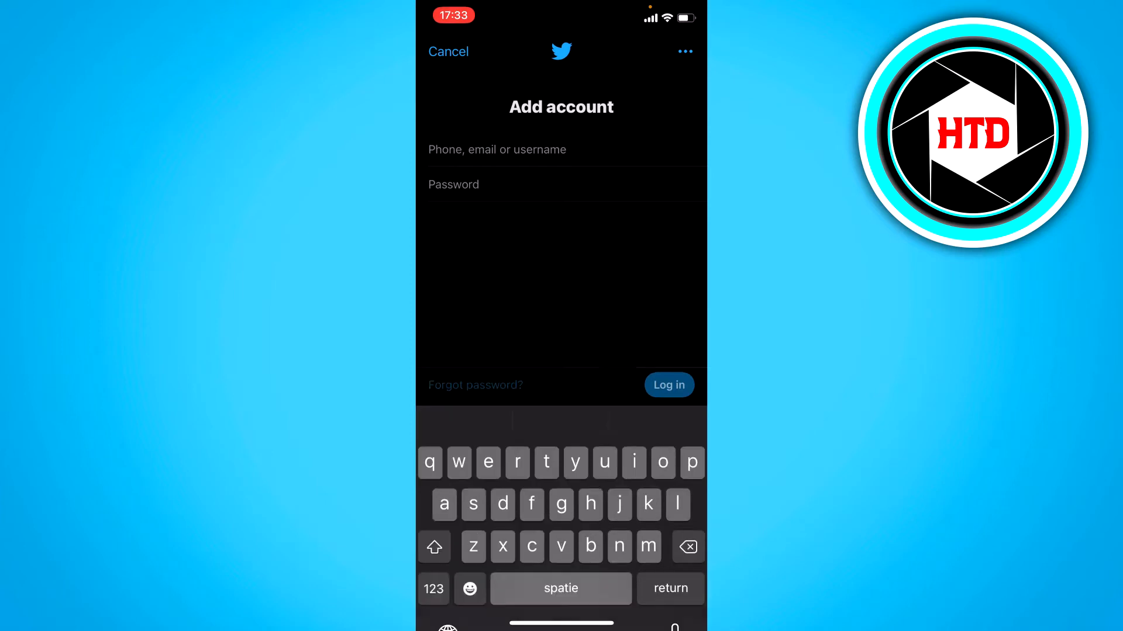
Open the password reset page via 'Forgot password?' on the Add account screen.
left_click(475, 386)
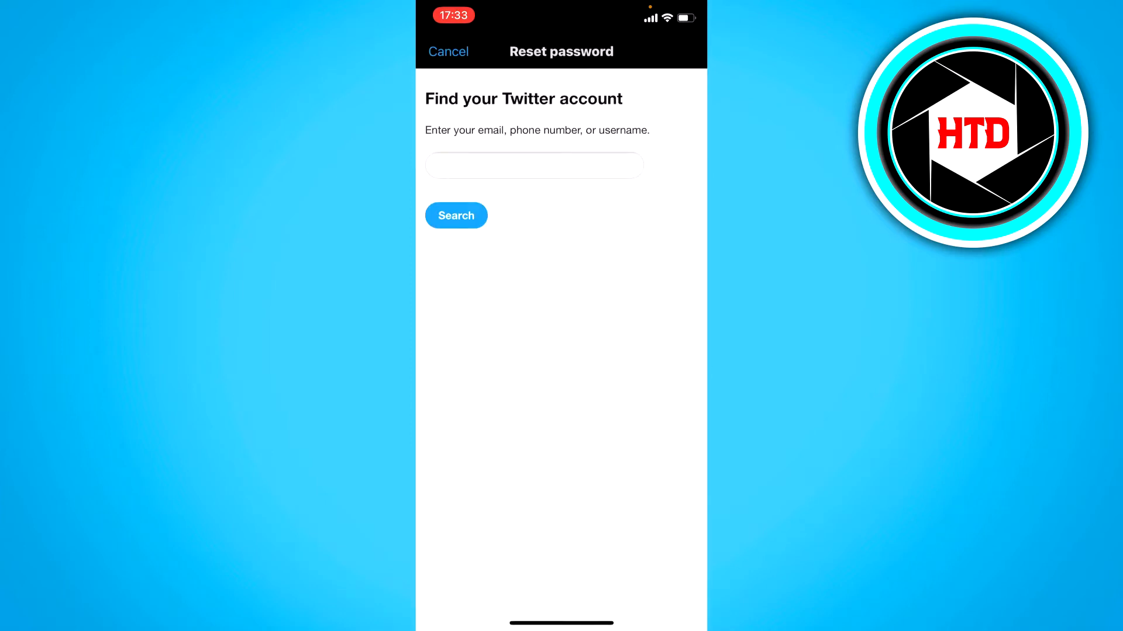
left_click(533, 165)
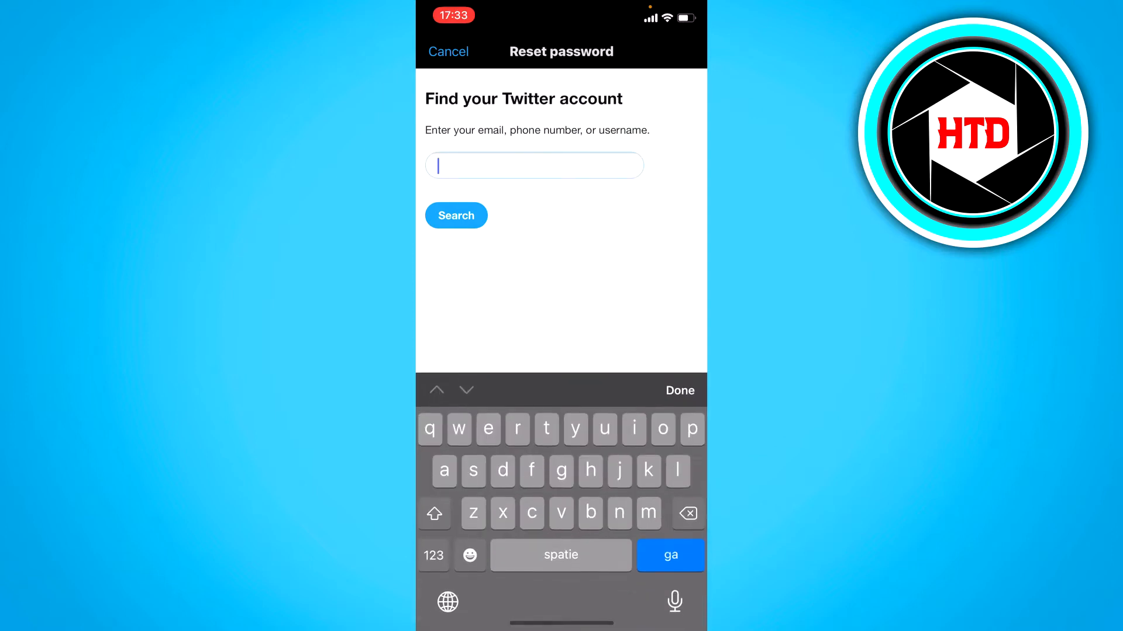
type("@t")
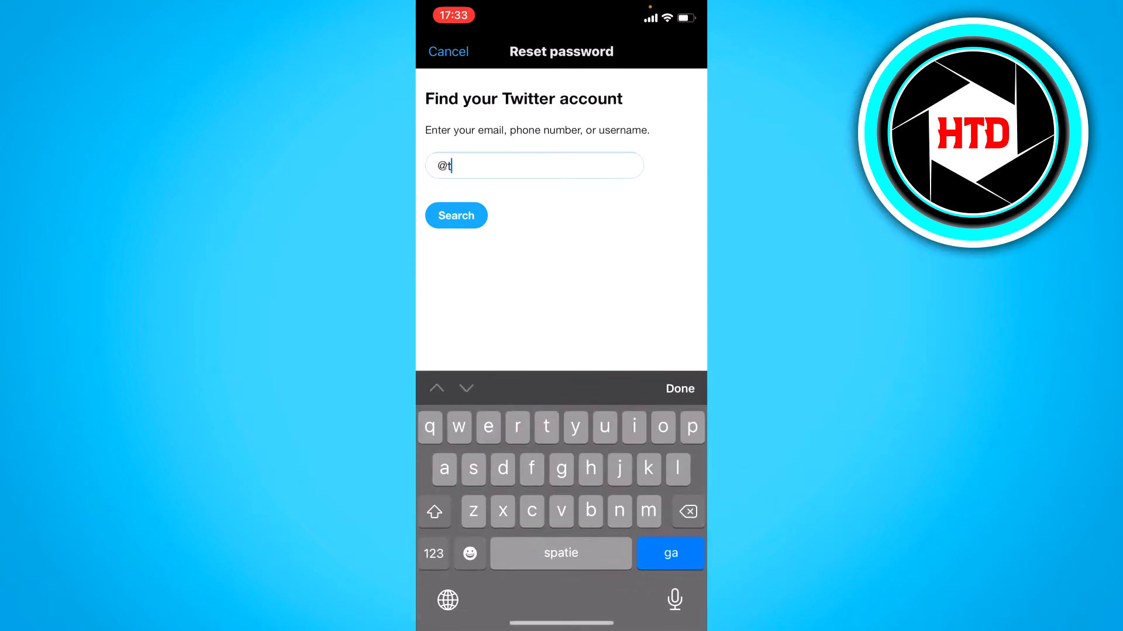
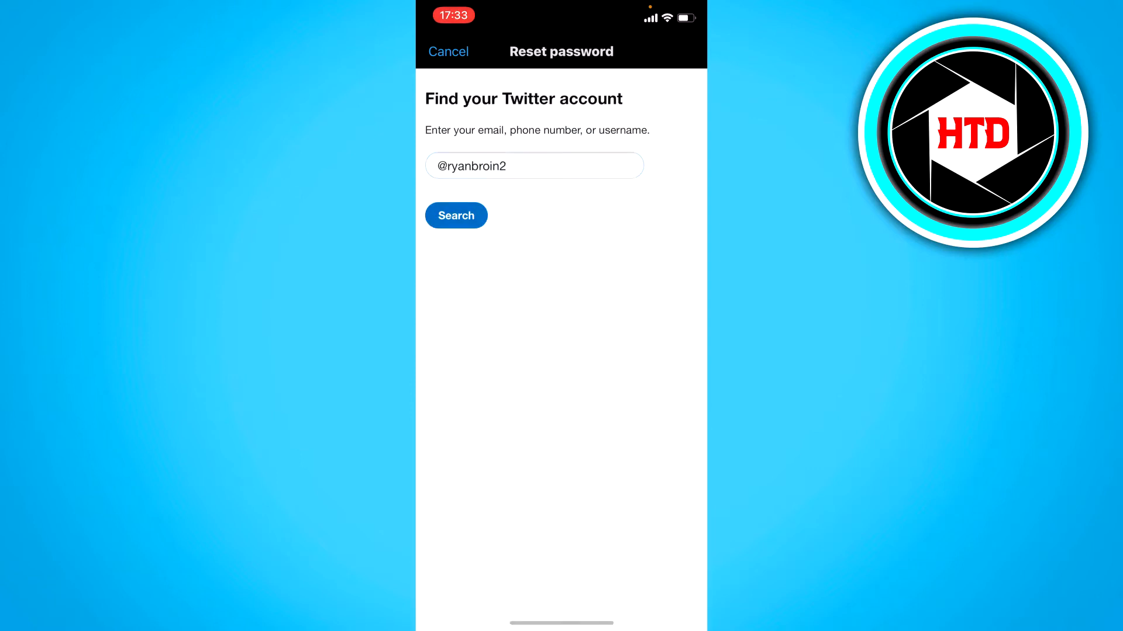
left_click(456, 216)
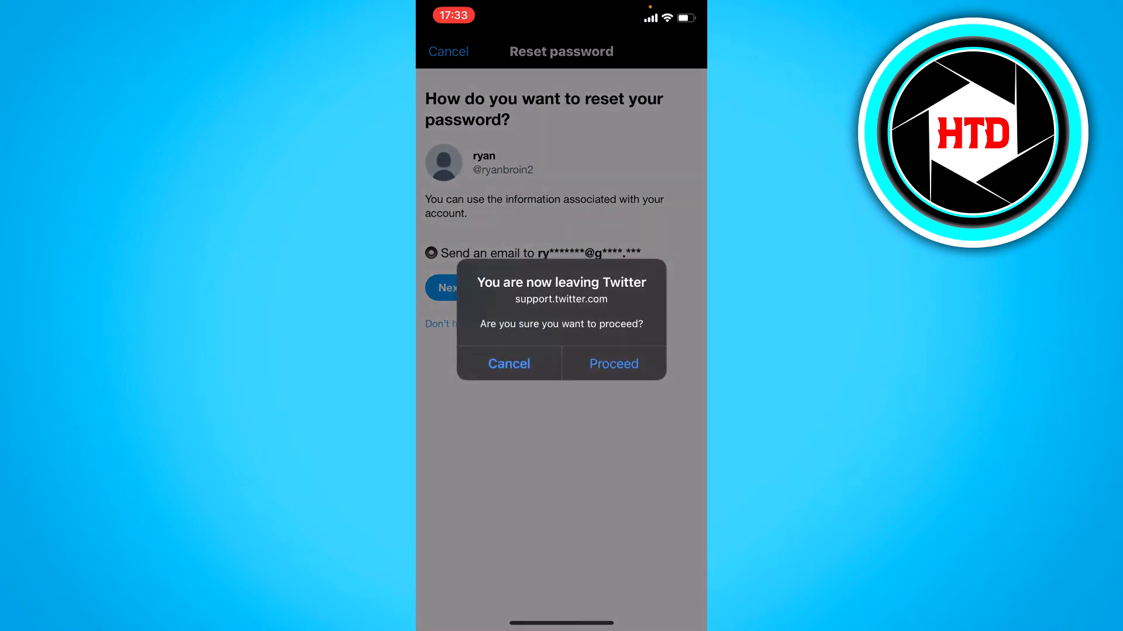
left_click(612, 364)
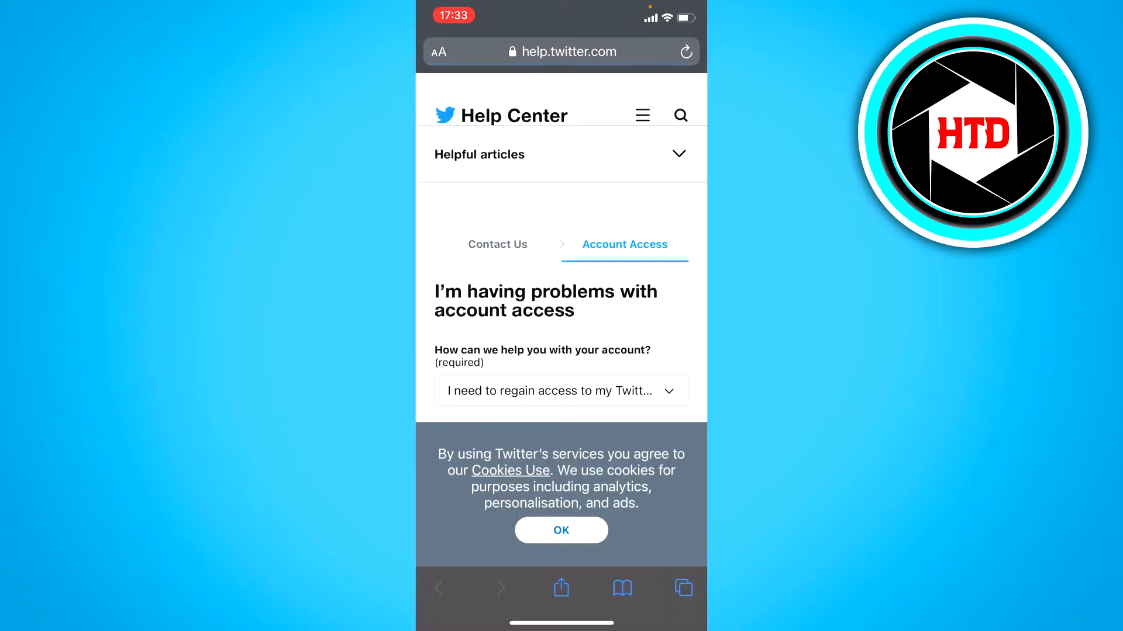
Dismiss cookies, choose 'I forgot my password' and select Email address sign-up.
left_click(560, 530)
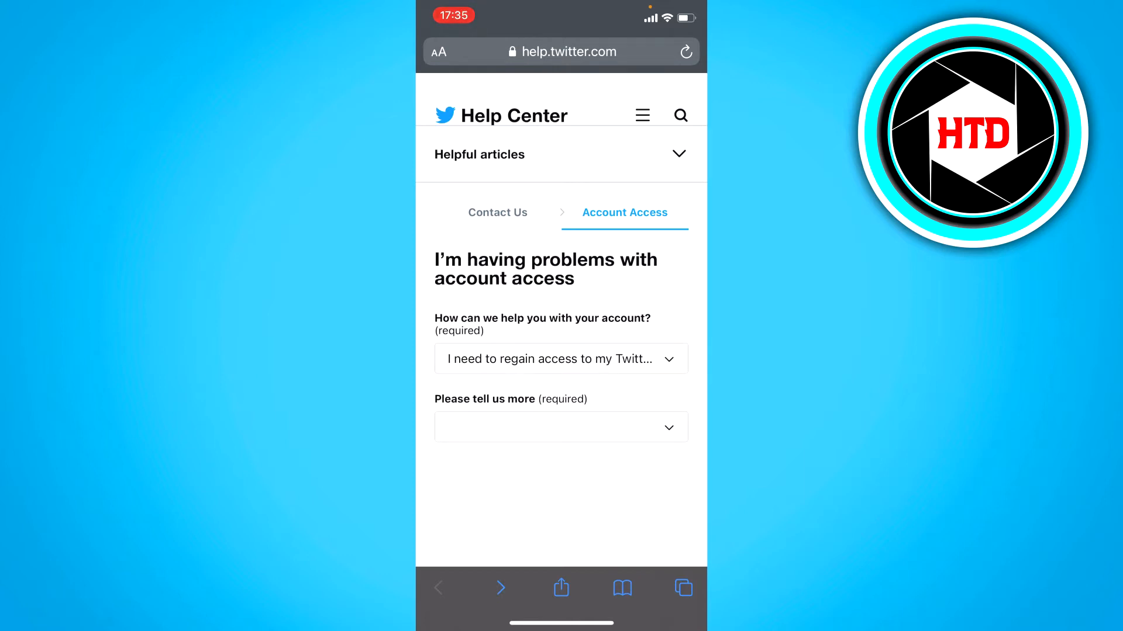
scroll("down", 3)
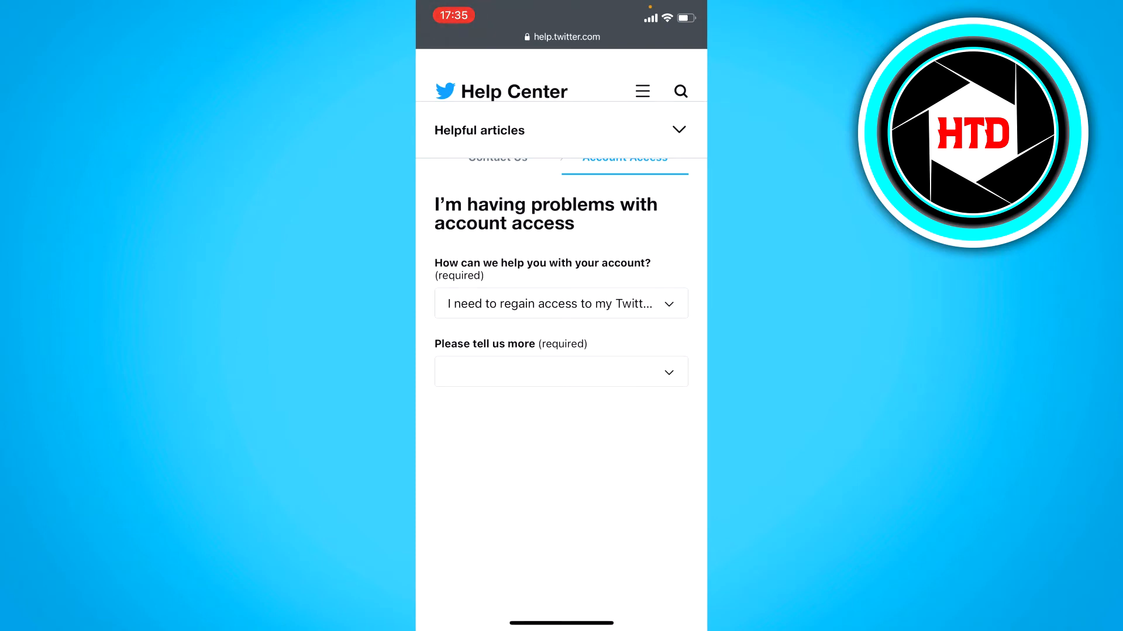
left_click(561, 372)
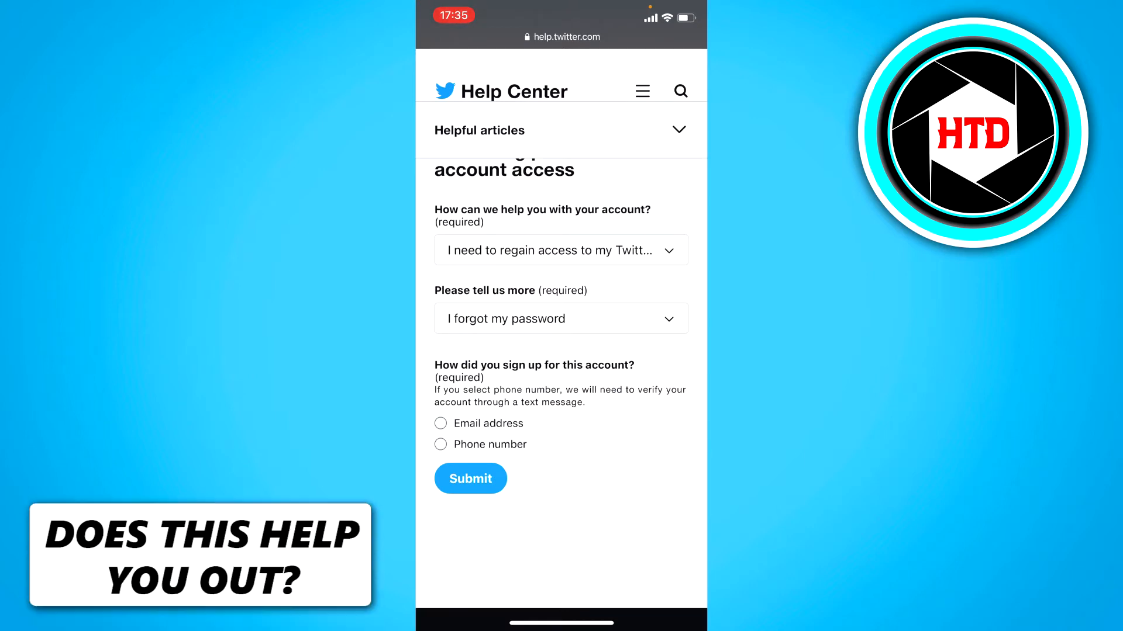
left_click(440, 423)
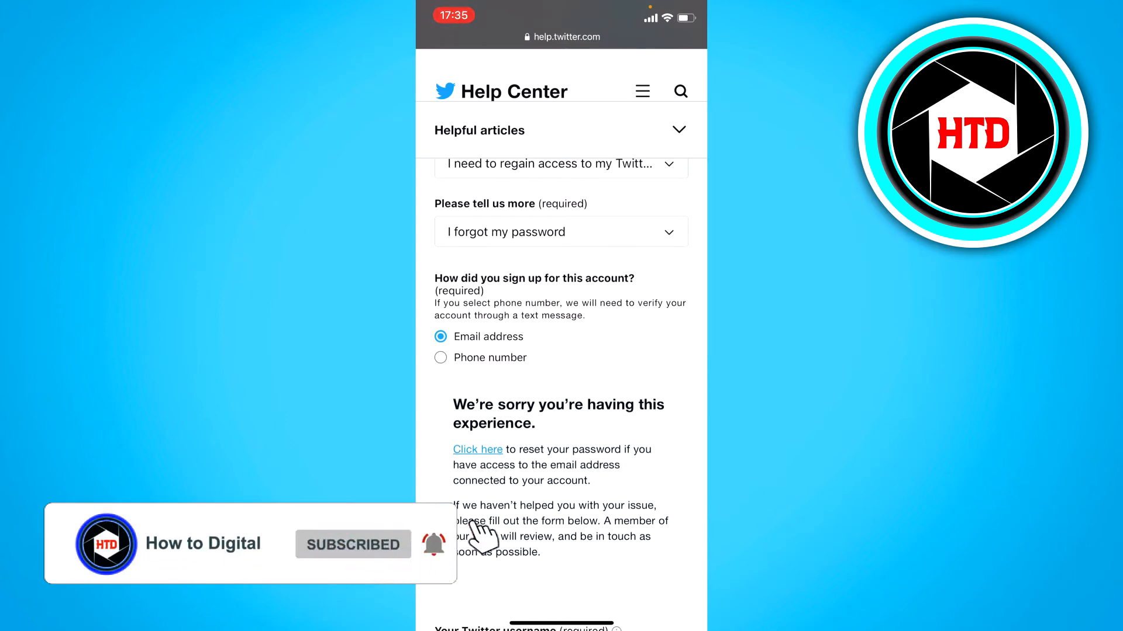
scroll("down", 3)
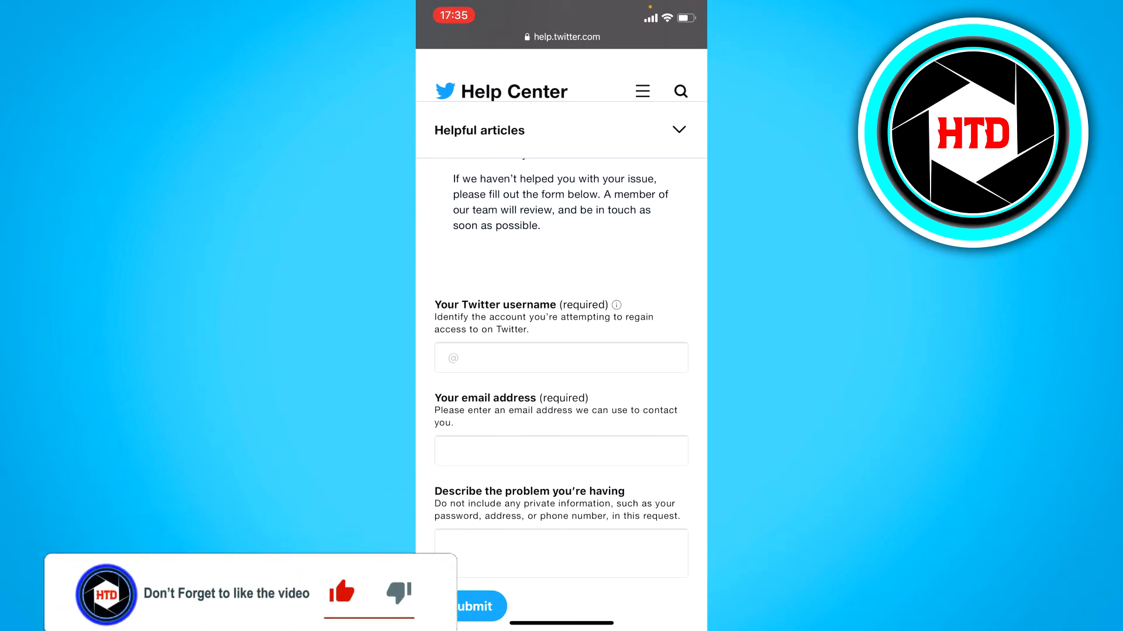
left_click(561, 358)
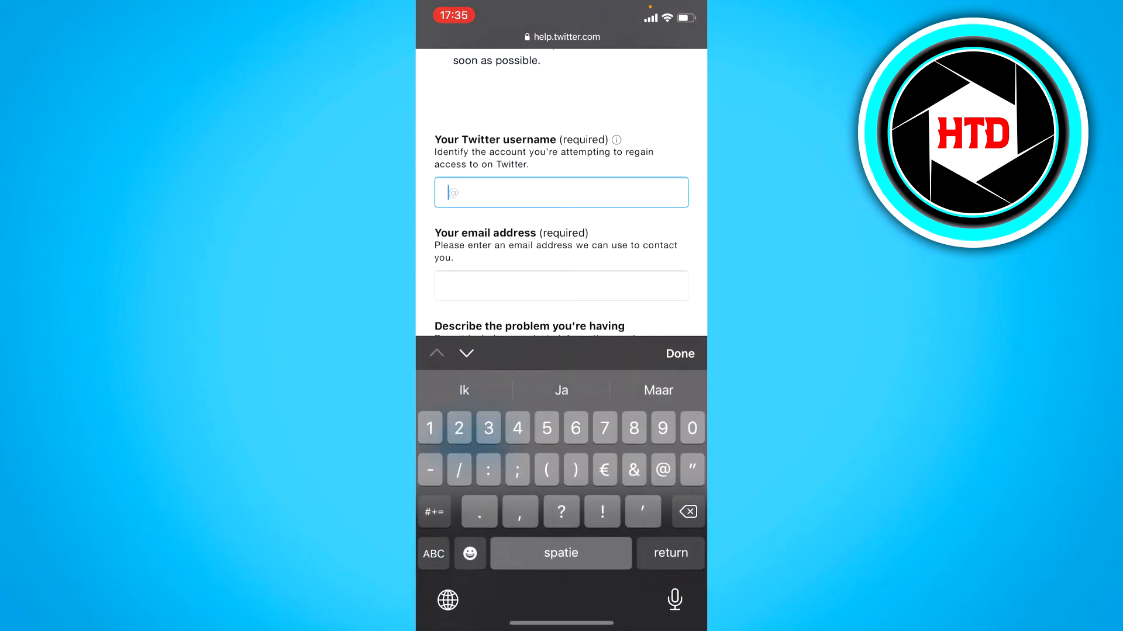
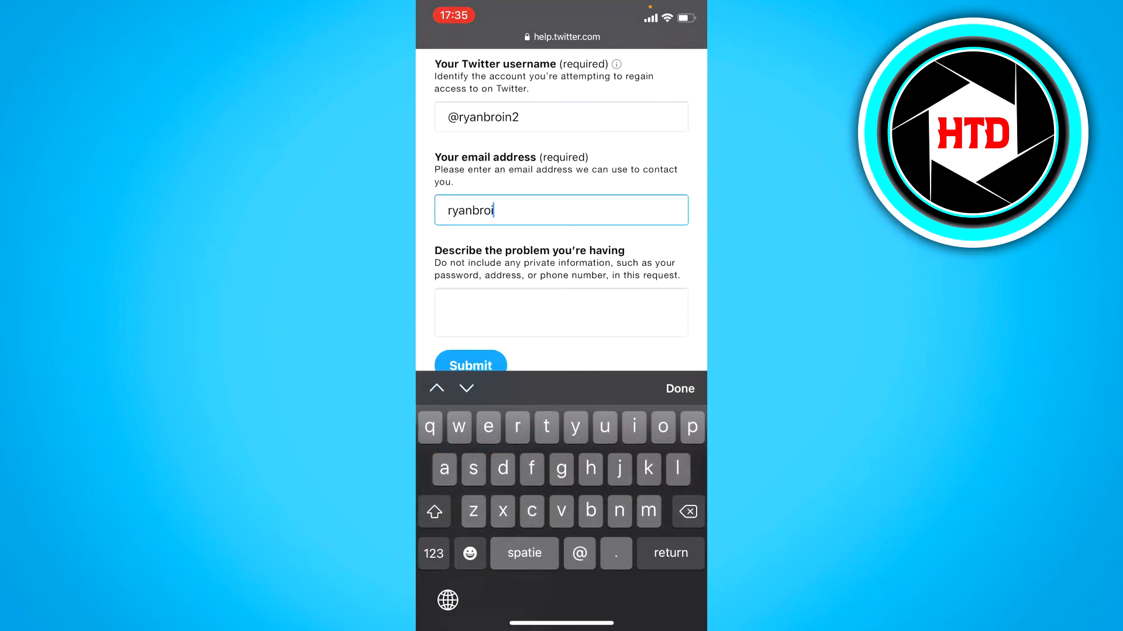